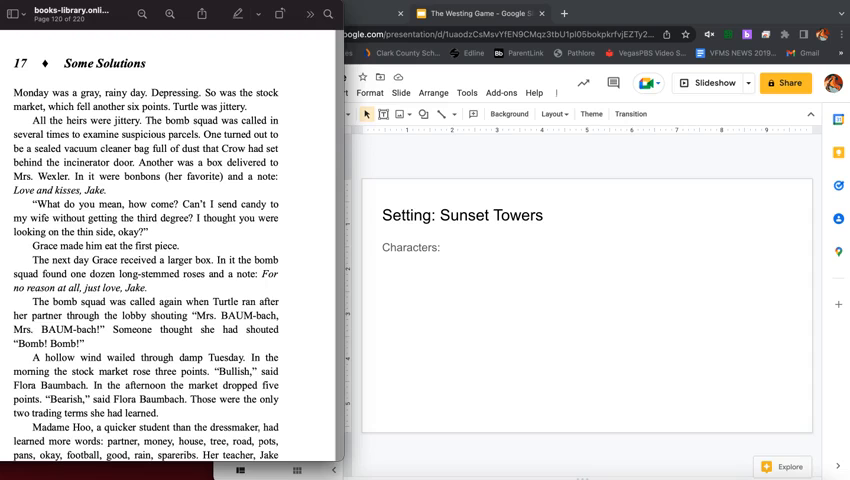
{"action": "scroll", "scroll_direction": "down", "scroll_amount": 3}
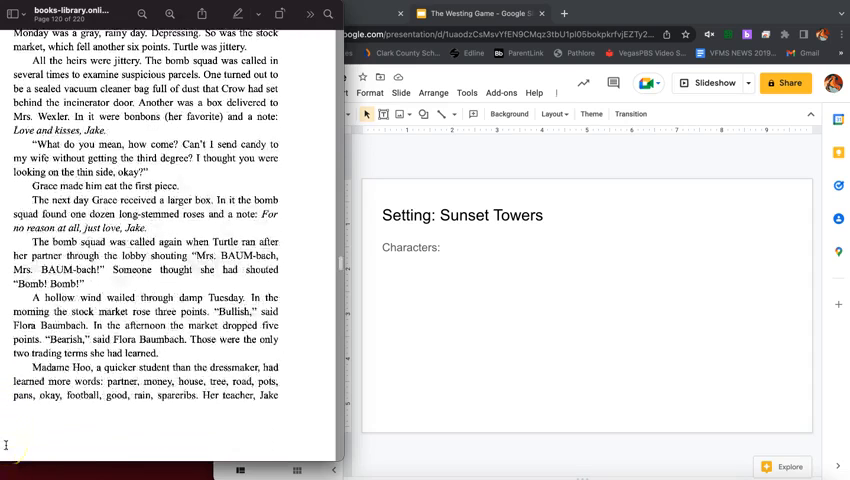
{"action": "scroll", "scroll_direction": "down", "scroll_amount": 3}
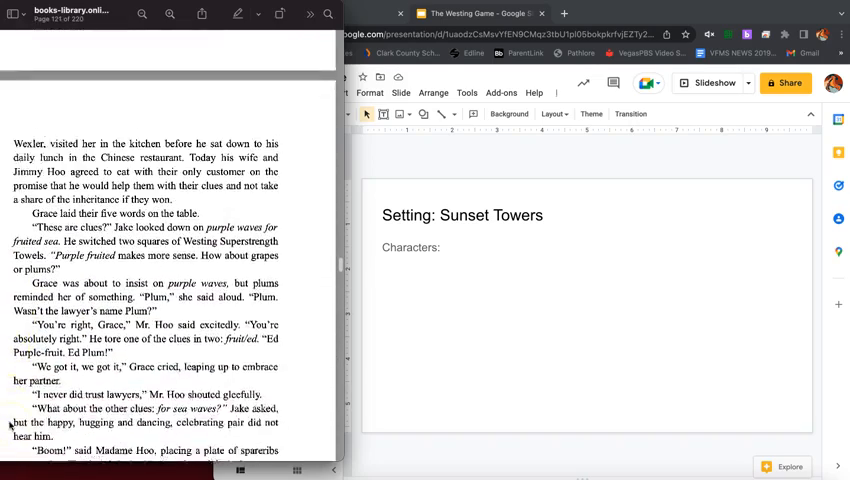
{"action": "scroll", "scroll_direction": "down", "scroll_amount": 3}
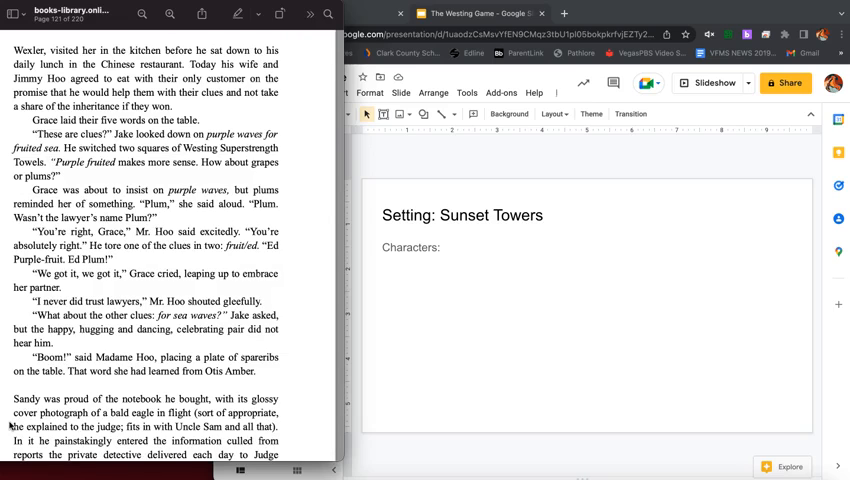
{"action": "scroll", "scroll_direction": "down", "scroll_amount": 3}
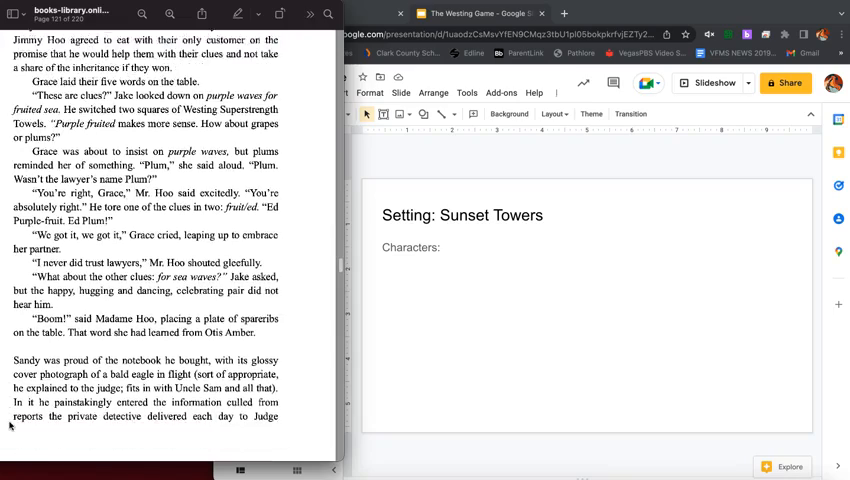
{"action": "scroll", "scroll_direction": "down", "scroll_amount": 3}
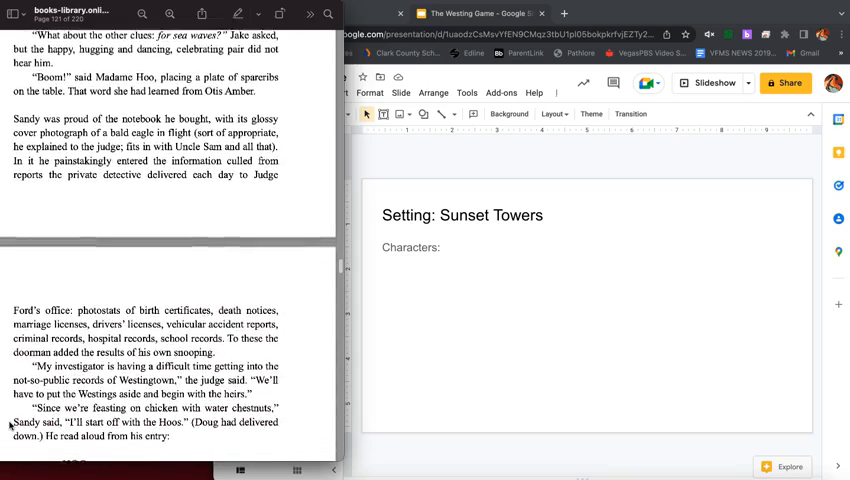
{"action": "scroll", "scroll_direction": "down", "scroll_amount": 3}
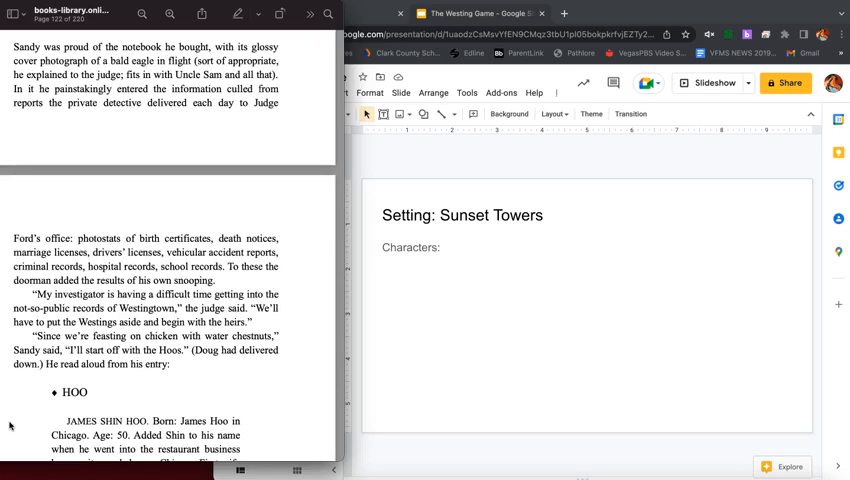
{"action": "scroll", "scroll_direction": "down", "scroll_amount": 3}
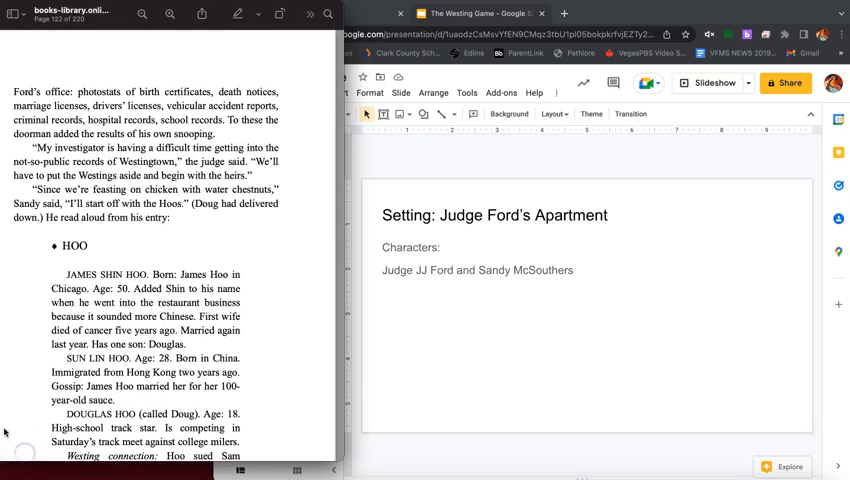
{"action": "scroll", "scroll_direction": "down", "scroll_amount": 3}
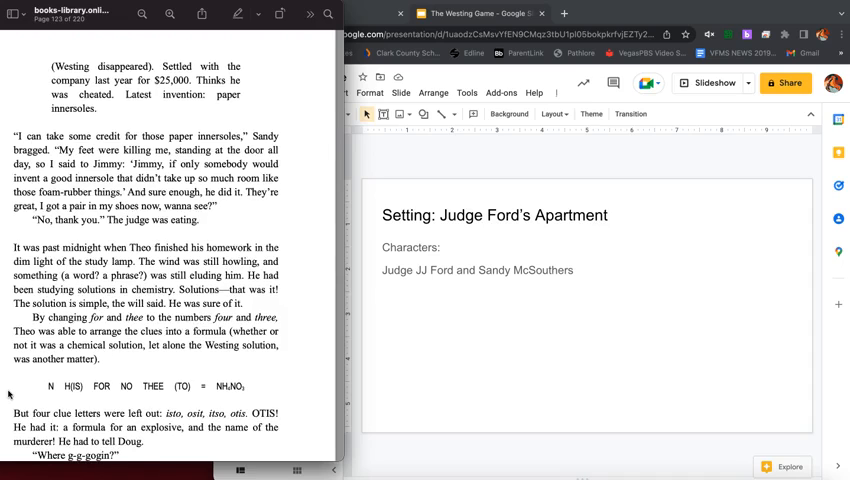
{"action": "scroll", "scroll_direction": "down", "scroll_amount": 3}
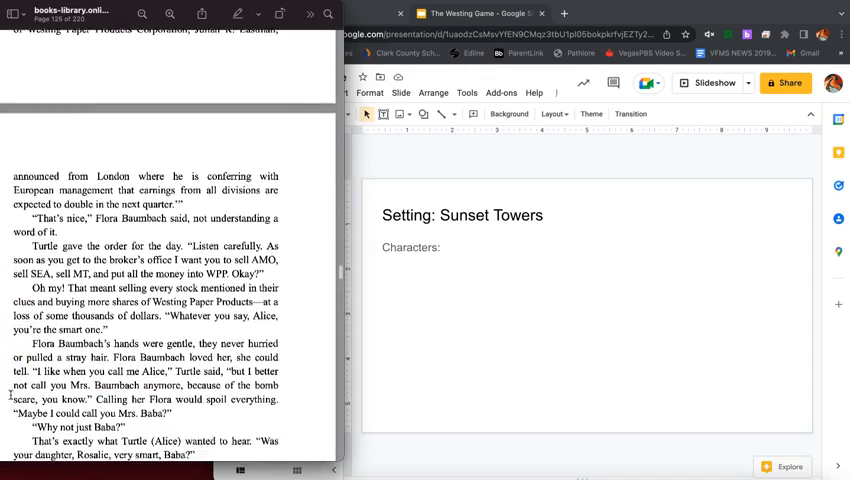
{"action": "scroll", "scroll_direction": "down", "scroll_amount": 3}
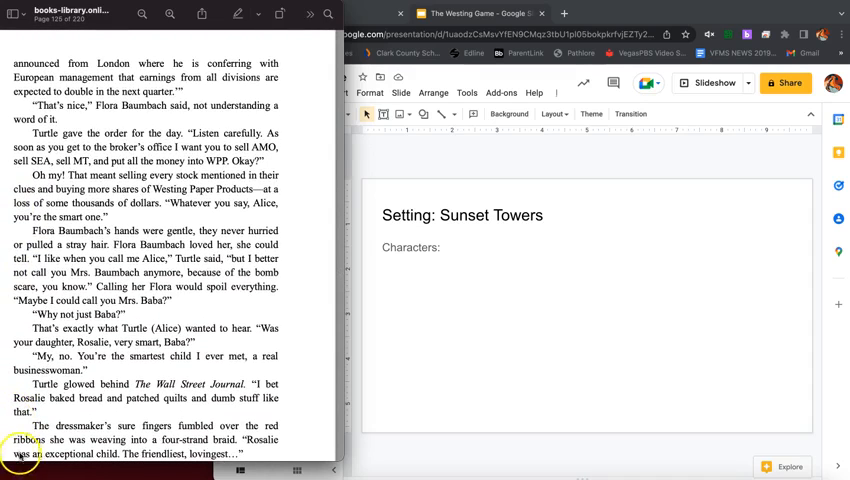
{"action": "type", "text": "Turtle Wexler (Alice"}
{"action": "type", "text": "Flora Baumbach (Baba)"}
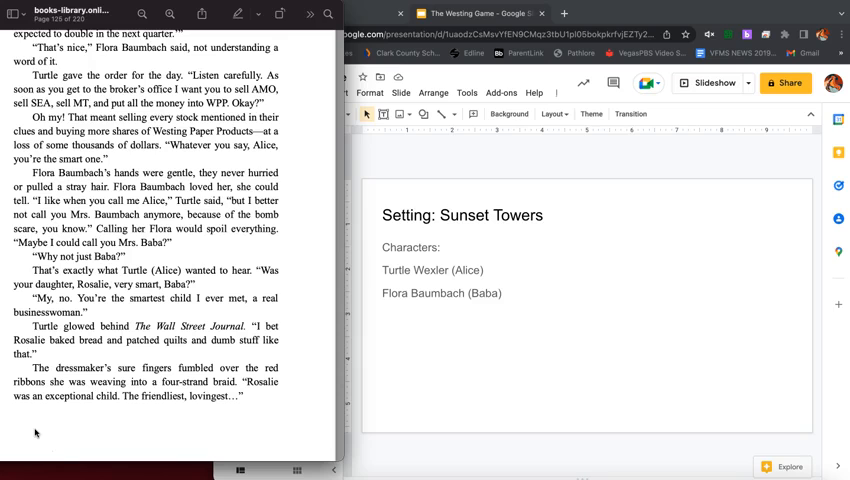
{"action": "scroll", "scroll_direction": "down", "scroll_amount": 3}
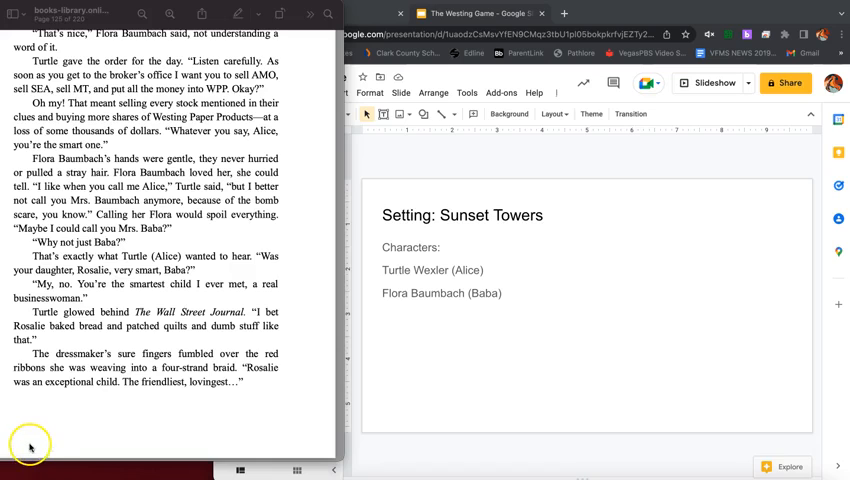
{"action": "scroll", "scroll_direction": "down", "scroll_amount": 3}
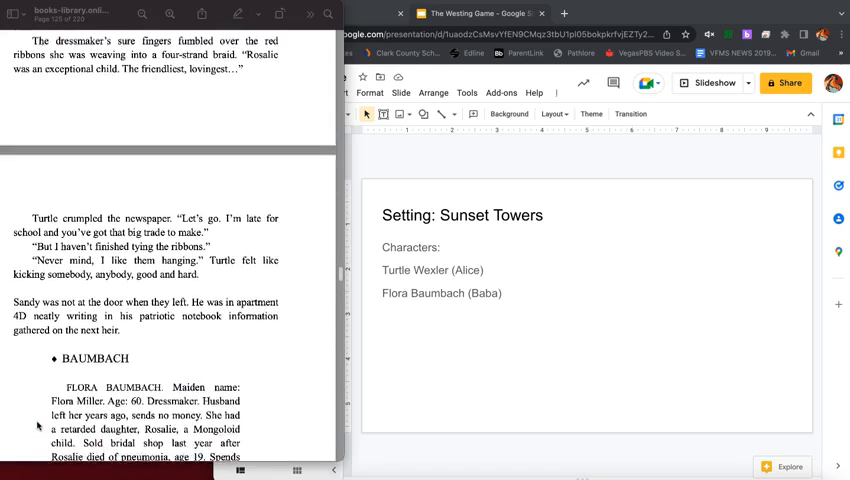
{"action": "scroll", "scroll_direction": "down", "scroll_amount": 3}
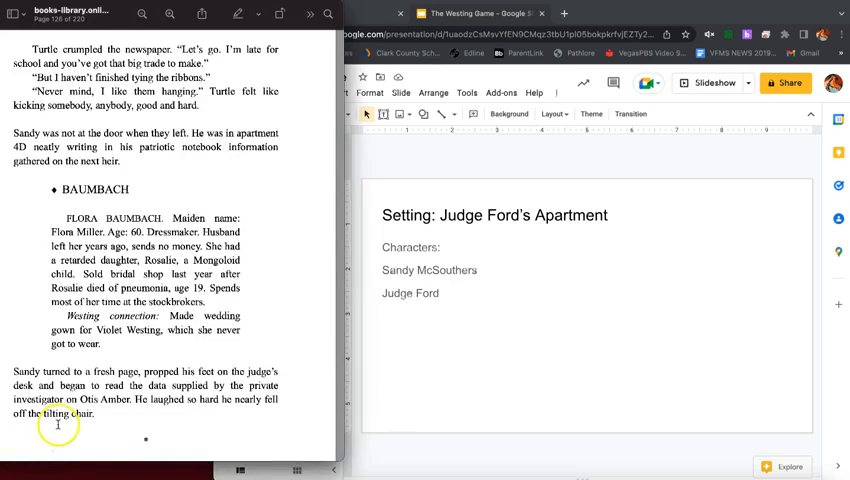
{"action": "scroll", "scroll_direction": "down", "scroll_amount": 3}
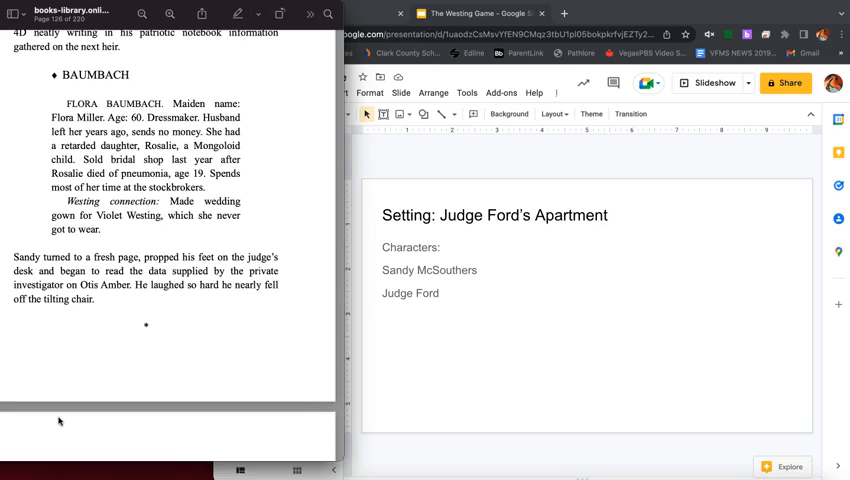
{"action": "scroll", "scroll_direction": "down", "scroll_amount": 3}
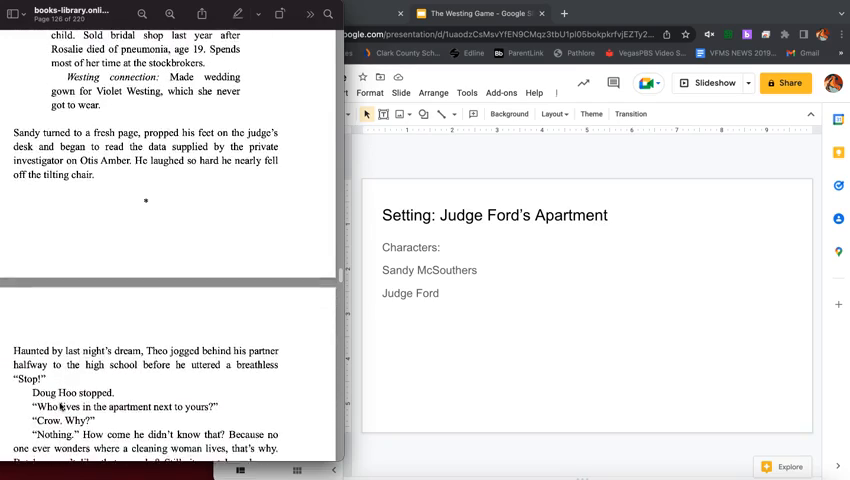
{"action": "scroll", "scroll_direction": "down", "scroll_amount": 3}
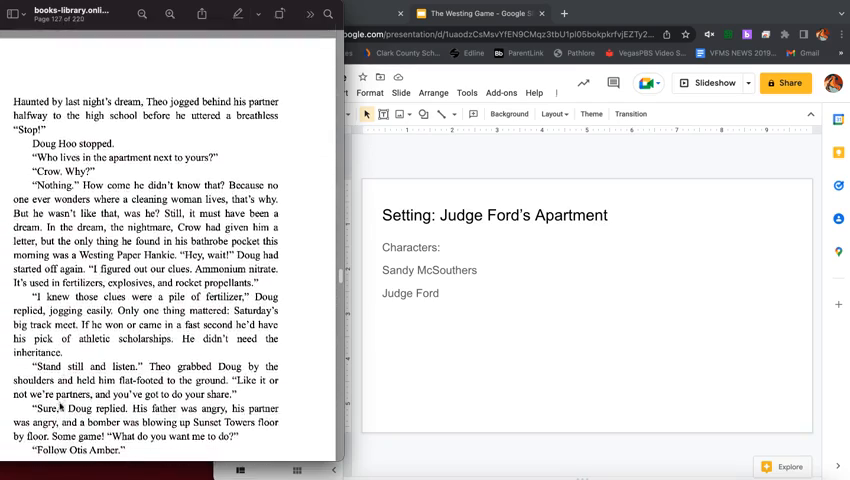
{"action": "scroll", "scroll_direction": "down", "scroll_amount": 3}
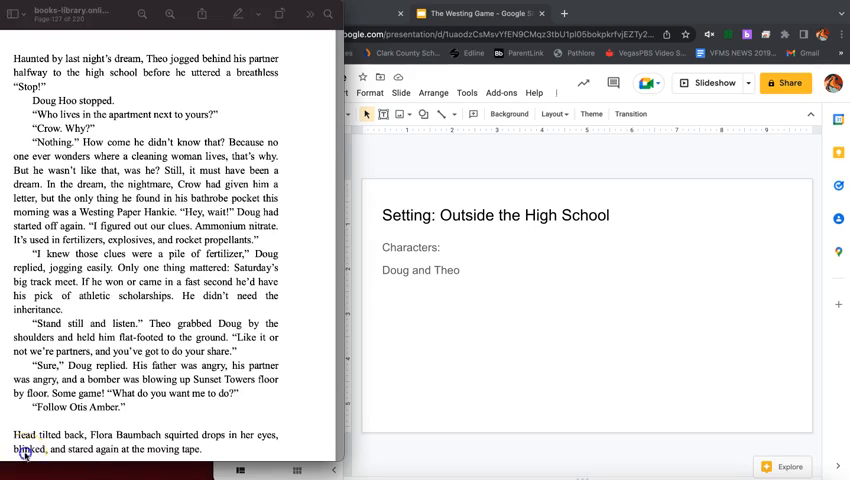
{"action": "scroll", "scroll_direction": "down", "scroll_amount": 3}
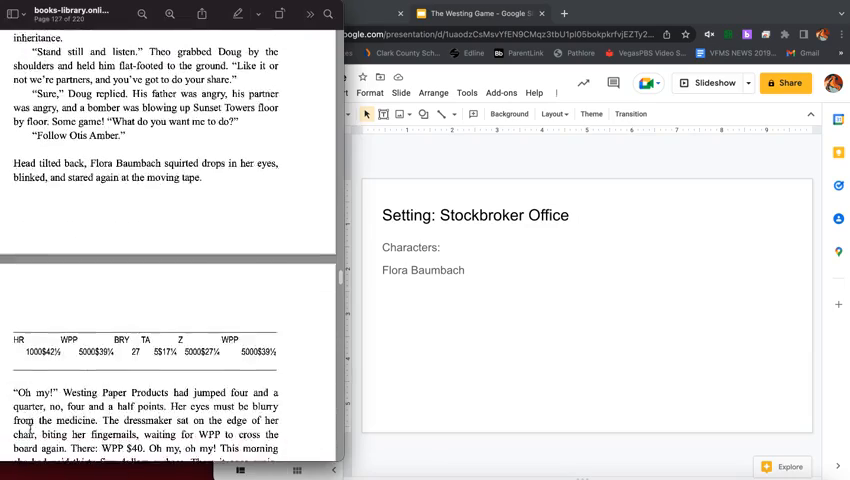
{"action": "scroll", "scroll_direction": "down", "scroll_amount": 3}
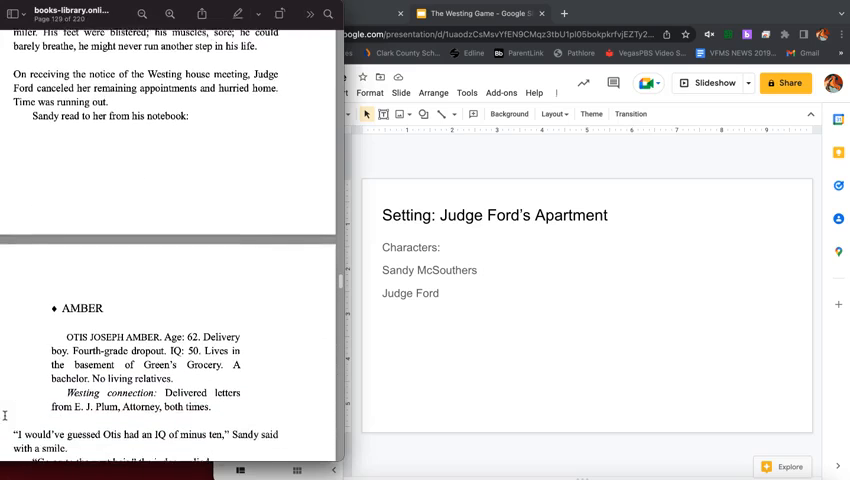
{"action": "scroll", "scroll_direction": "down", "scroll_amount": 3}
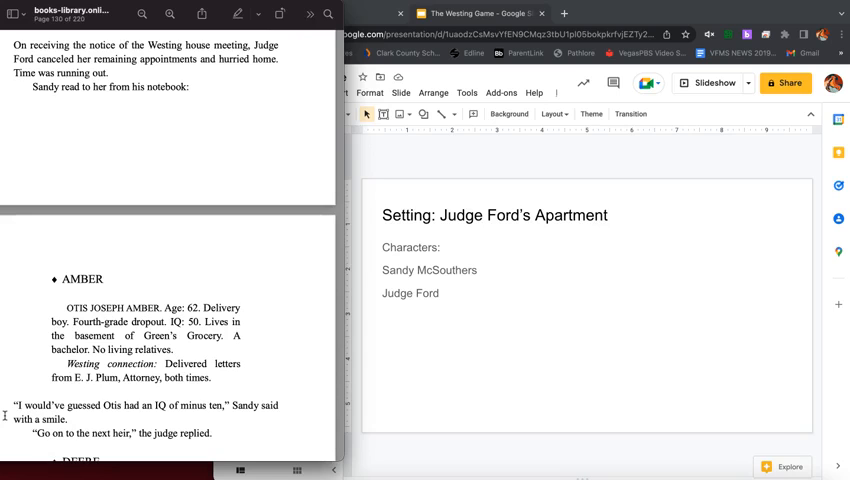
{"action": "scroll", "scroll_direction": "down", "scroll_amount": 3}
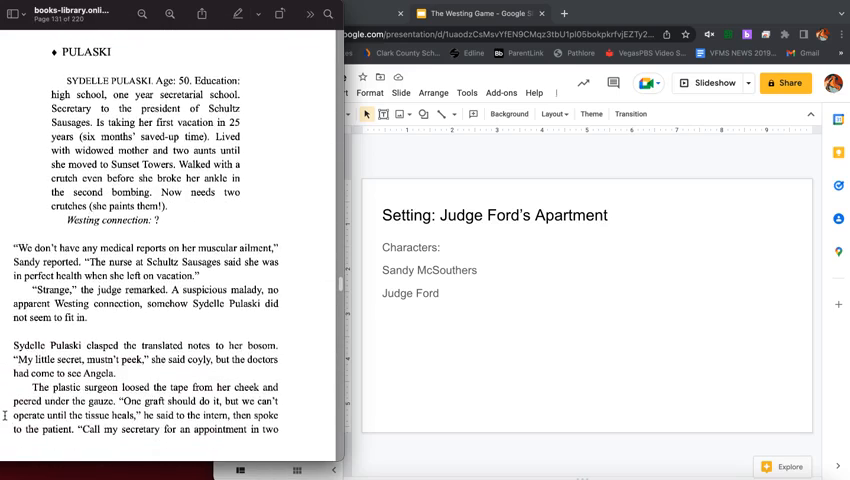
{"action": "scroll", "scroll_direction": "down", "scroll_amount": 3}
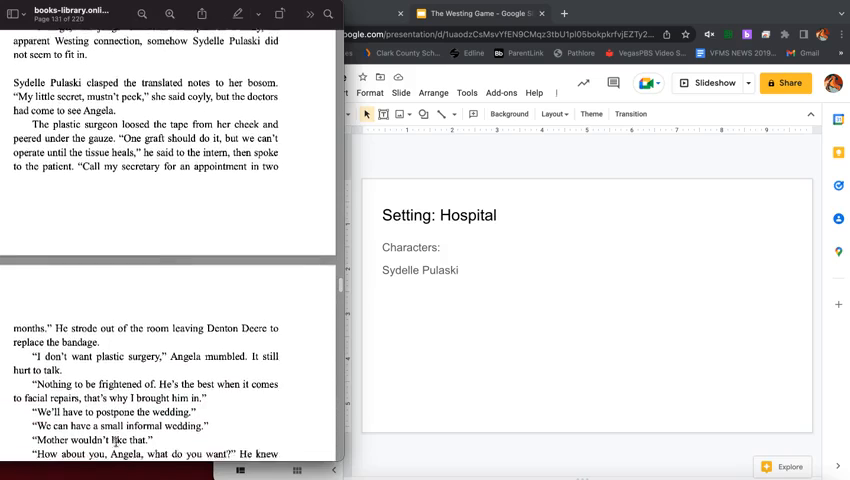
{"action": "scroll", "scroll_direction": "down", "scroll_amount": 3}
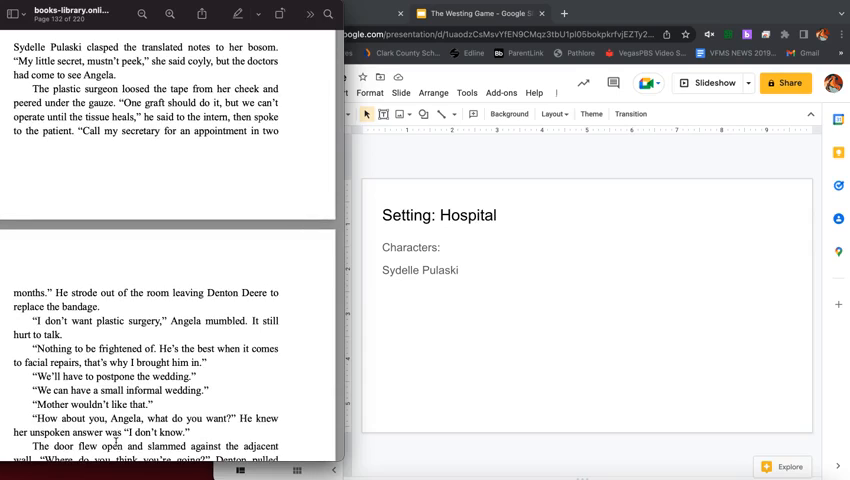
{"action": "scroll", "scroll_direction": "down", "scroll_amount": 3}
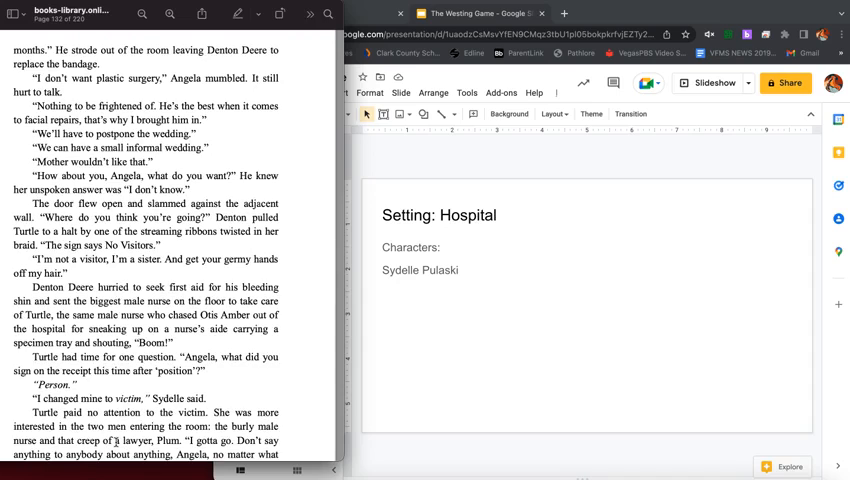
{"action": "scroll", "scroll_direction": "down", "scroll_amount": 3}
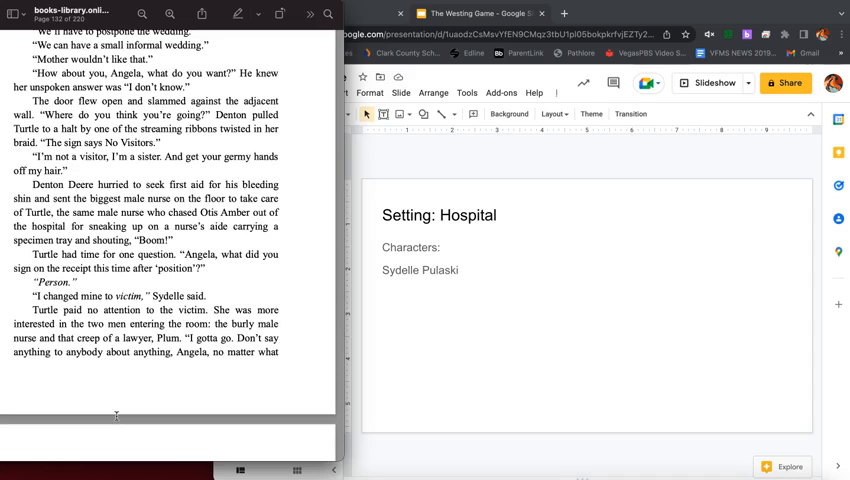
{"action": "scroll", "scroll_direction": "down", "scroll_amount": 3}
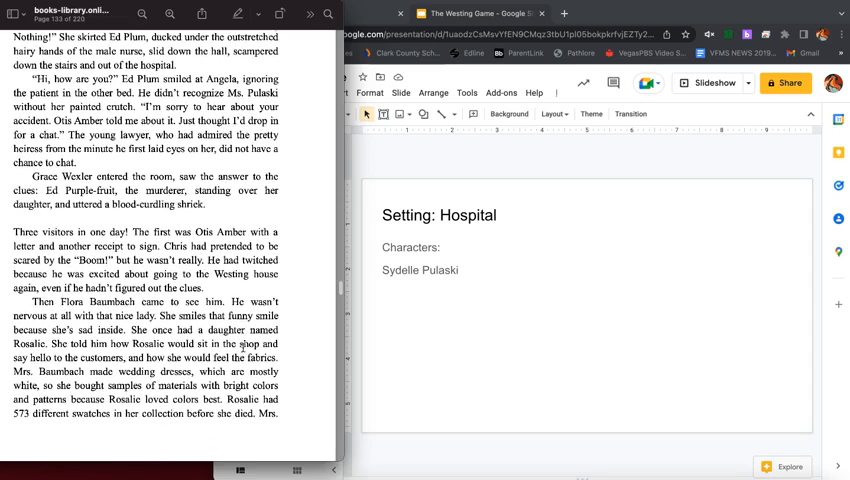
{"action": "scroll", "scroll_direction": "down", "scroll_amount": 3}
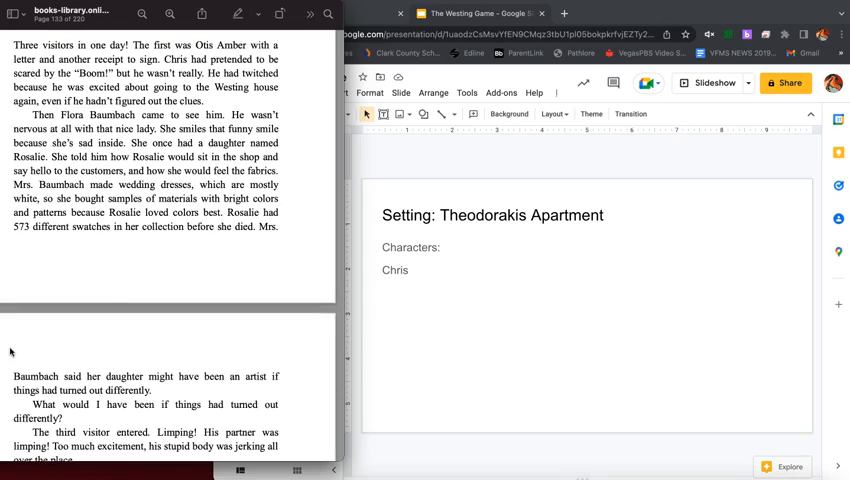
{"action": "scroll", "scroll_direction": "down", "scroll_amount": 3}
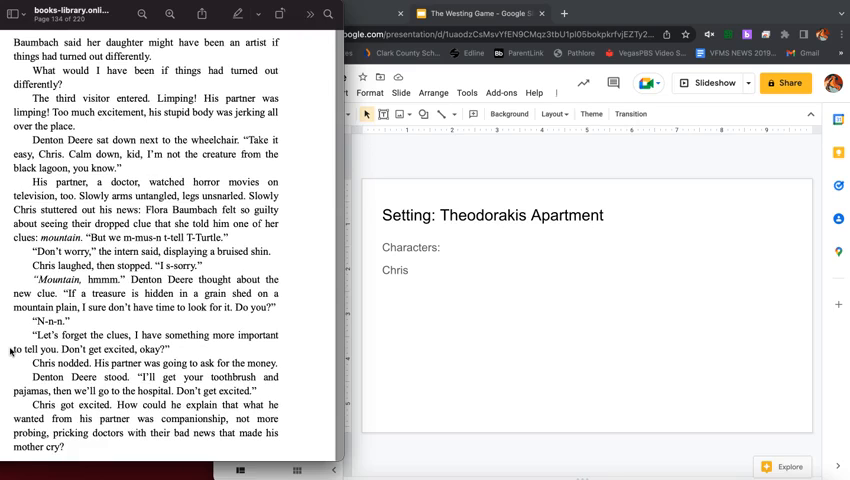
{"action": "scroll", "scroll_direction": "down", "scroll_amount": 3}
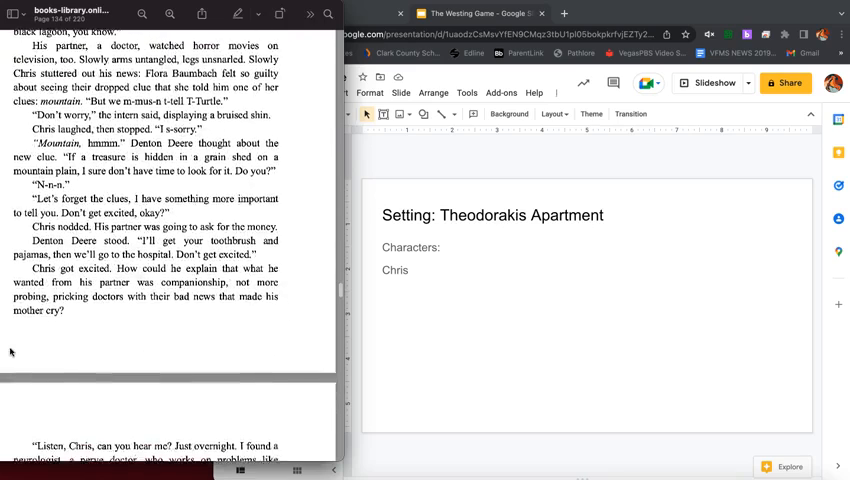
{"action": "scroll", "scroll_direction": "down", "scroll_amount": 3}
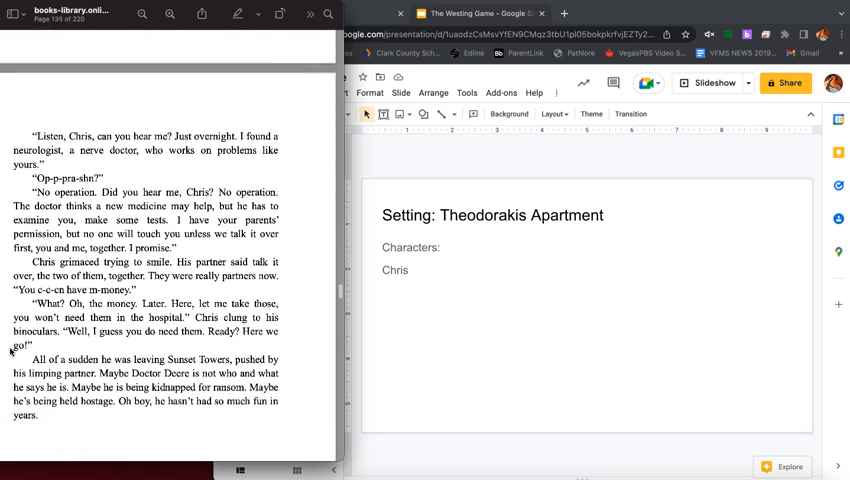
{"action": "scroll", "scroll_direction": "down", "scroll_amount": 3}
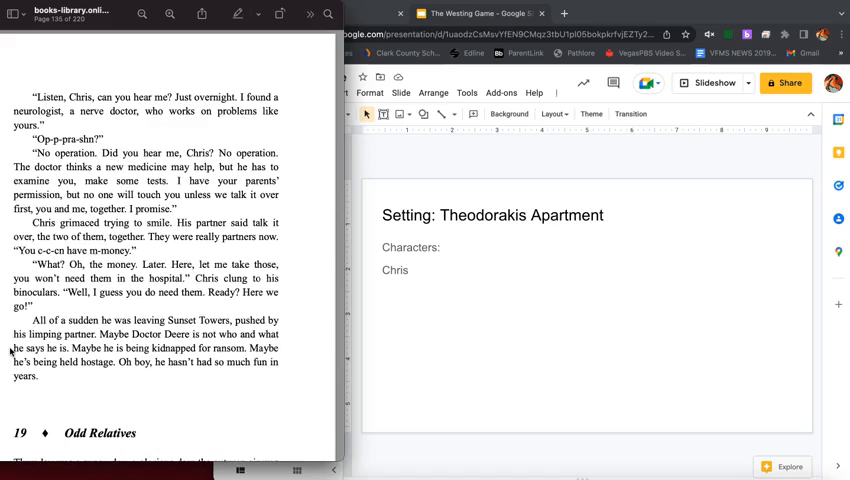
{"action": "scroll", "scroll_direction": "down", "scroll_amount": 3}
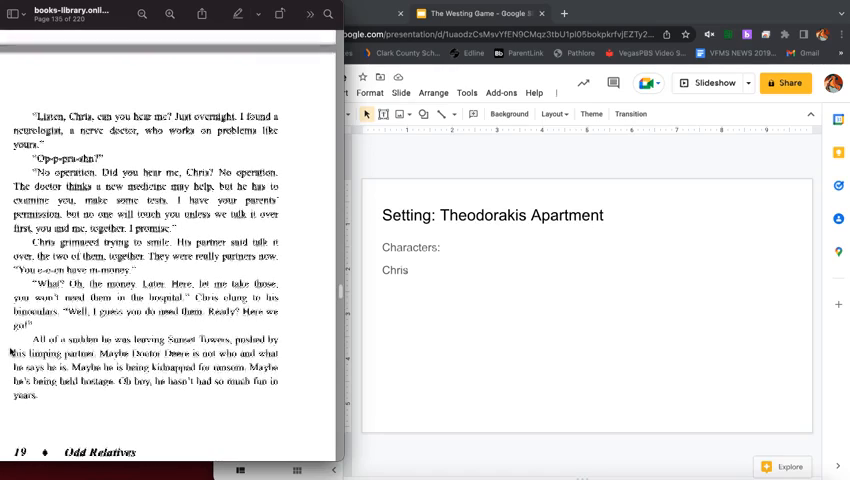